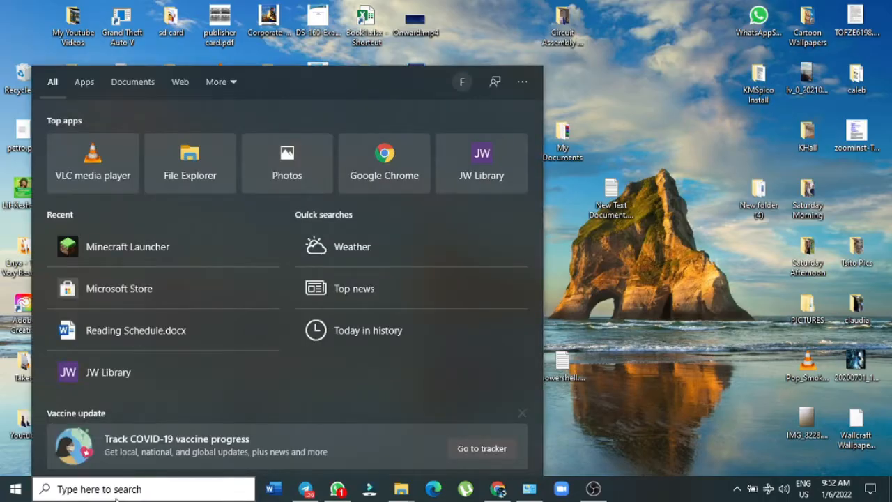
# Step: Search "mi" in the Start menu and launch Microsoft Store
pyautogui.write('mi')
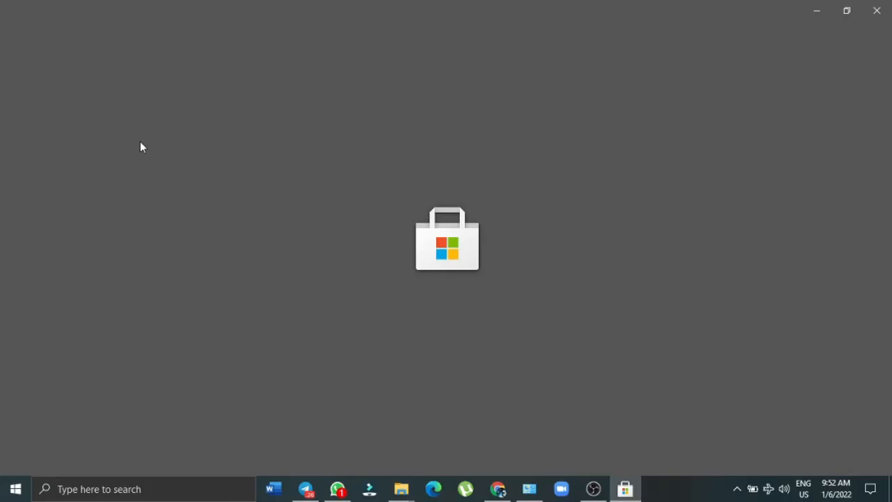
# Step: Search the Microsoft Store for "minecraft launcher"
pyautogui.click(624, 488)
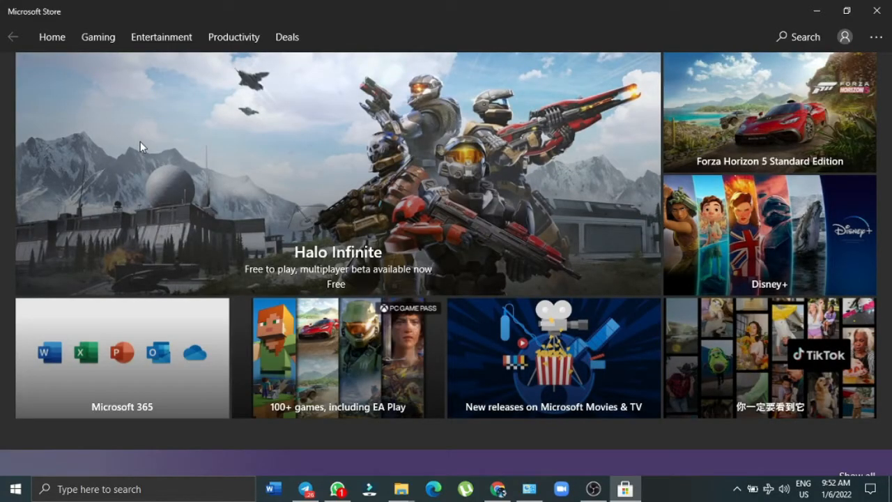
pyautogui.moveTo(469, 14)
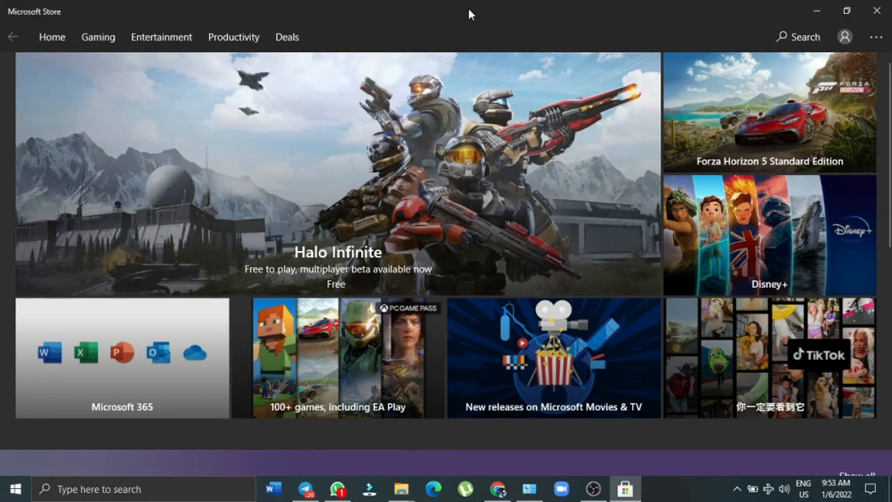
pyautogui.moveTo(797, 36)
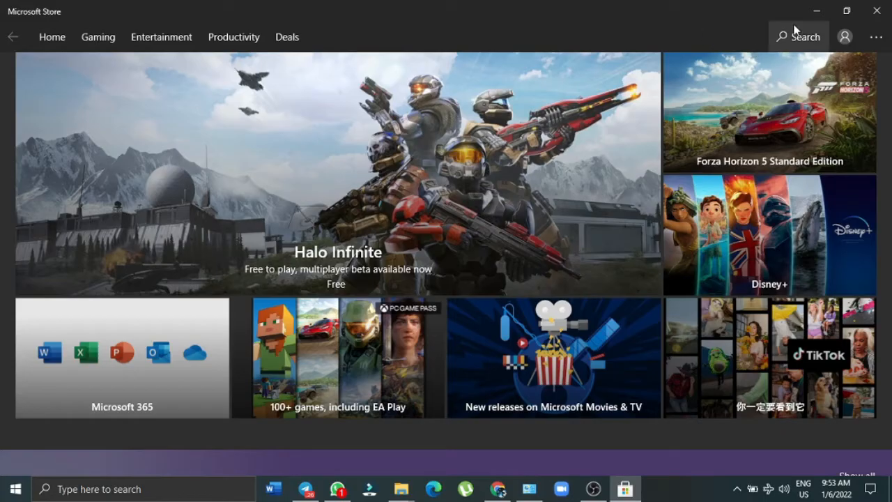
pyautogui.click(798, 36)
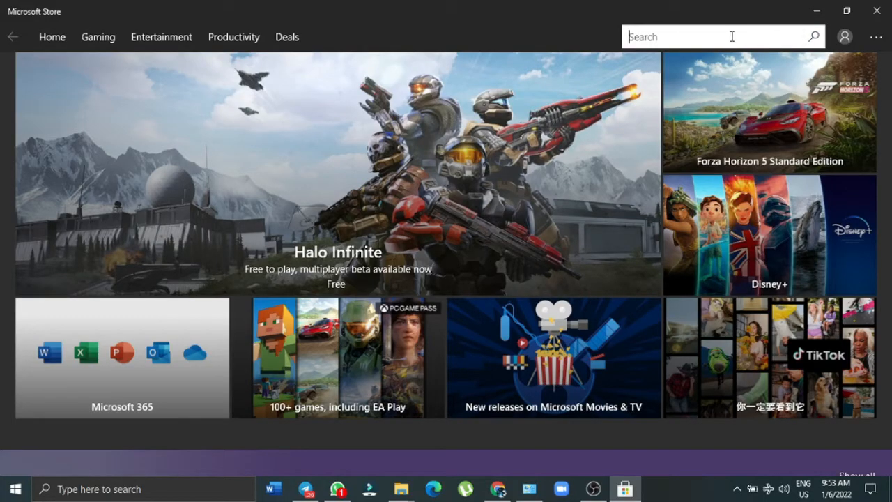
pyautogui.write('minec')
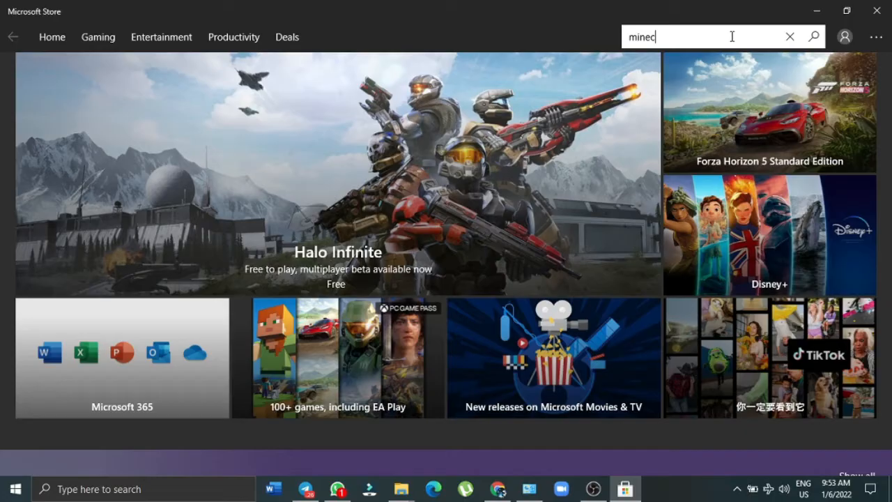
pyautogui.write('raft')
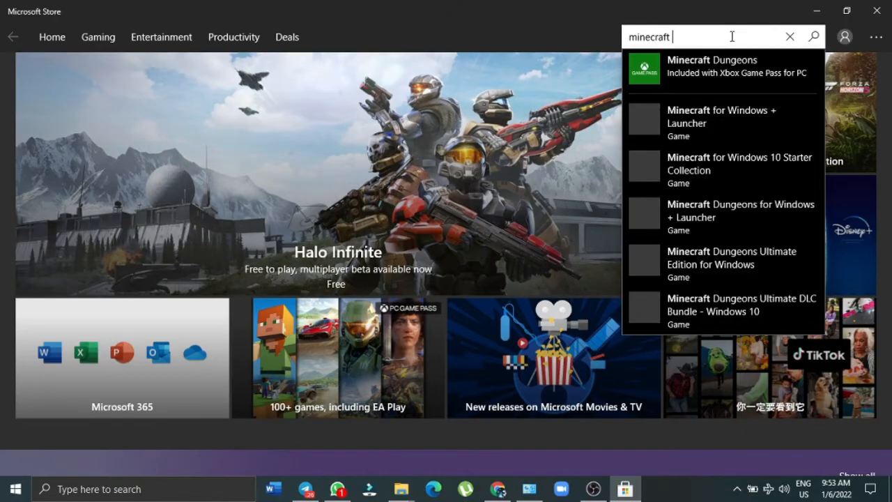
pyautogui.write('lauan')
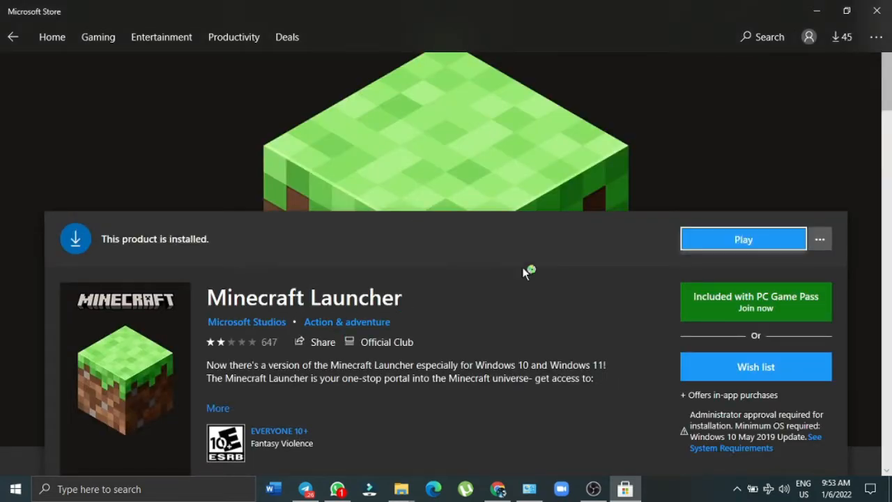
pyautogui.moveTo(258, 334)
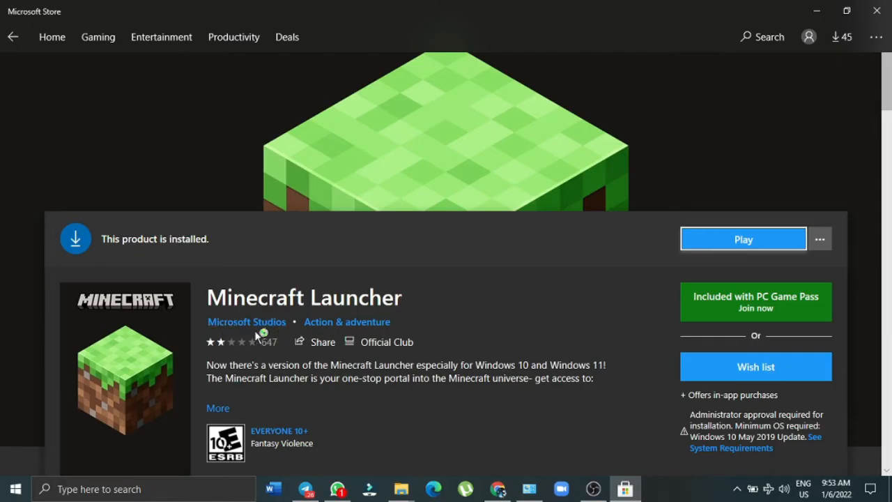
pyautogui.moveTo(247, 321)
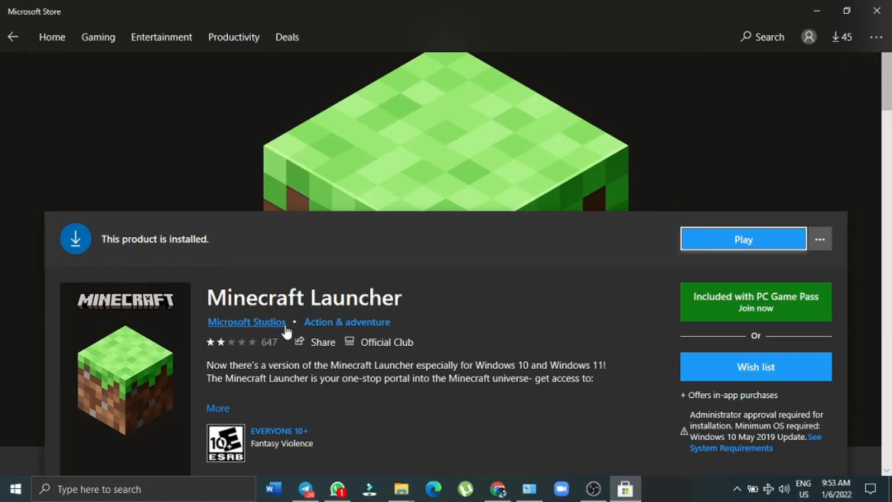
pyautogui.moveTo(518, 341)
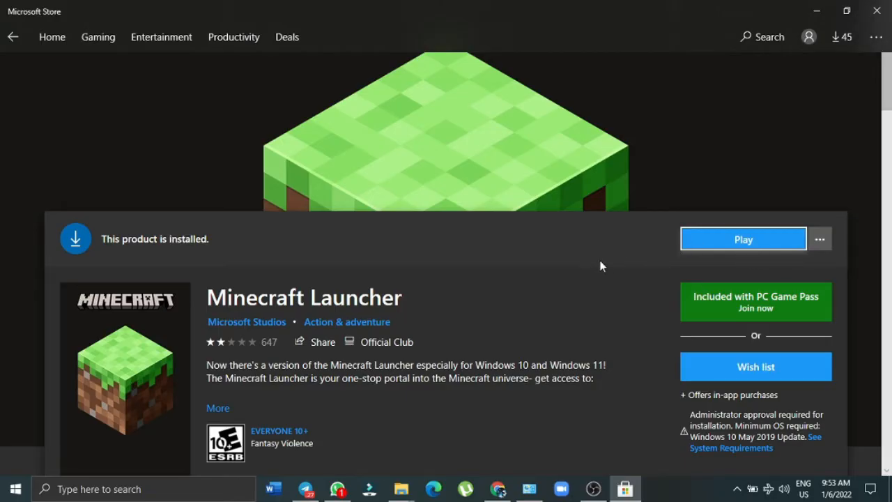
pyautogui.moveTo(604, 264)
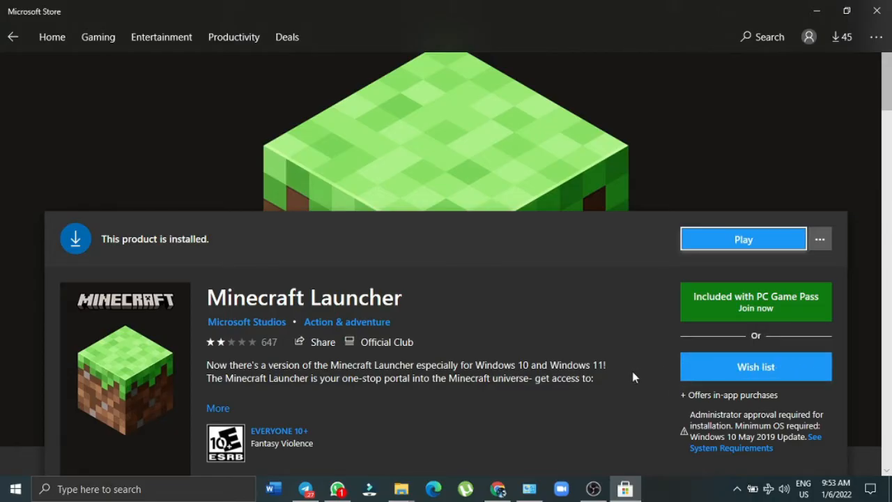
pyautogui.moveTo(720, 385)
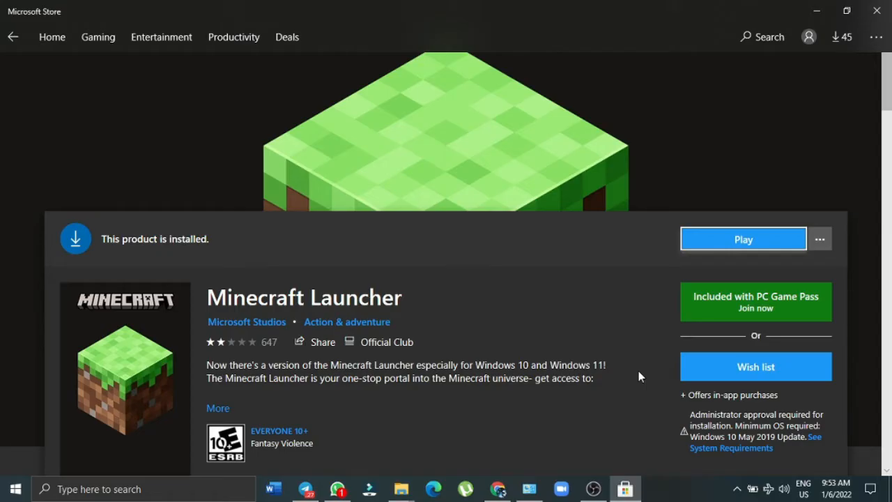
pyautogui.moveTo(673, 270)
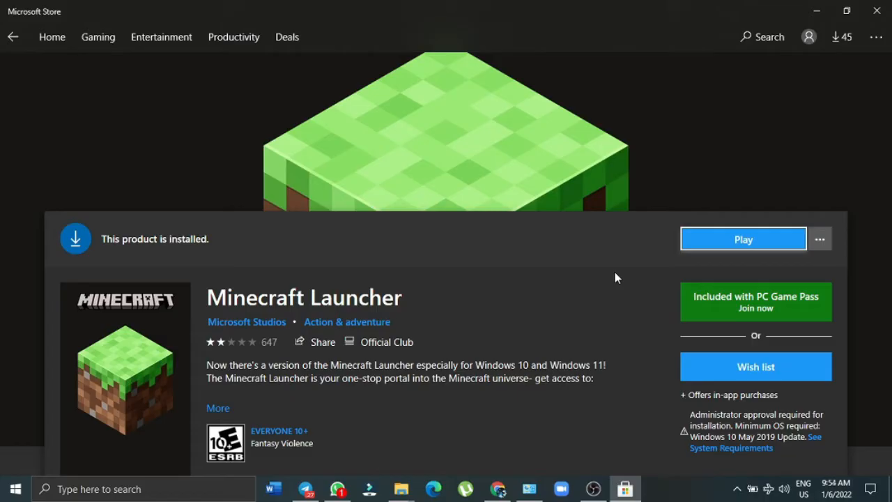
pyautogui.moveTo(737, 248)
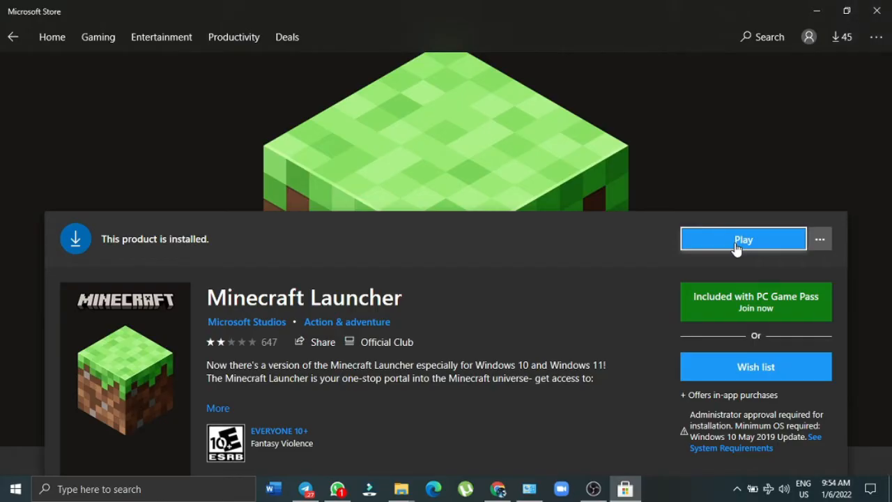
pyautogui.moveTo(564, 267)
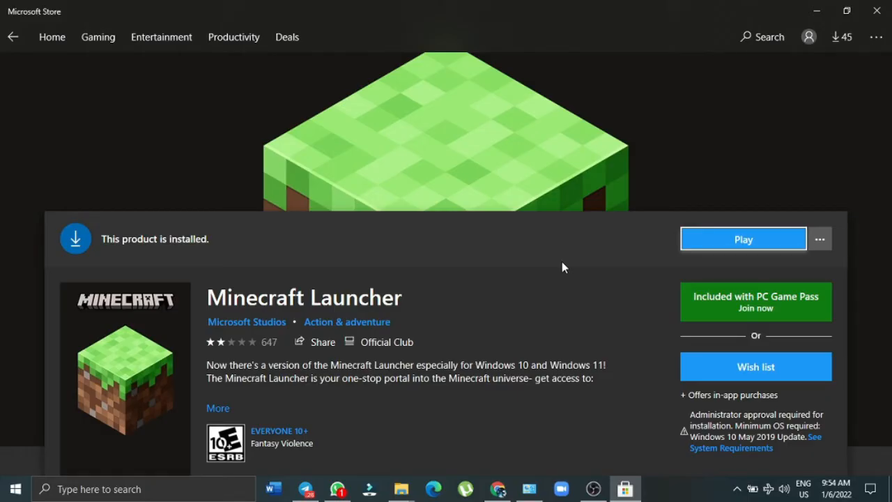
# Step: Start the installed Minecraft Launcher from its Store product page
pyautogui.click(742, 238)
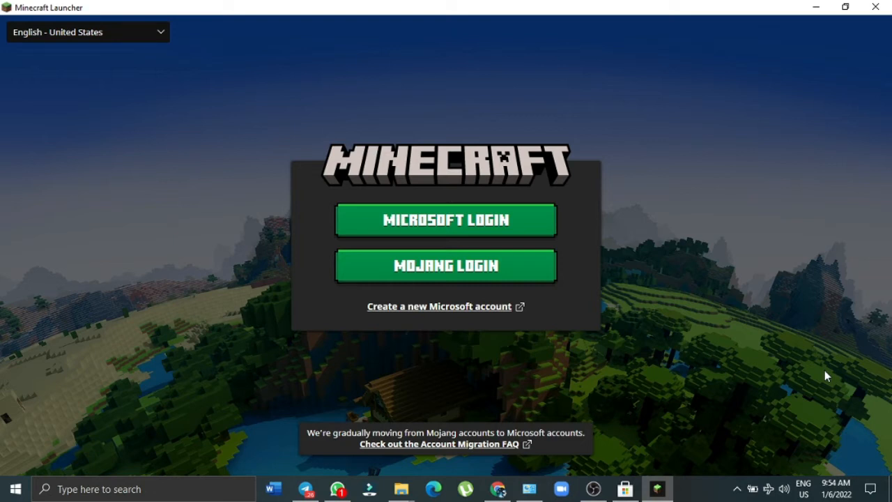
pyautogui.moveTo(545, 249)
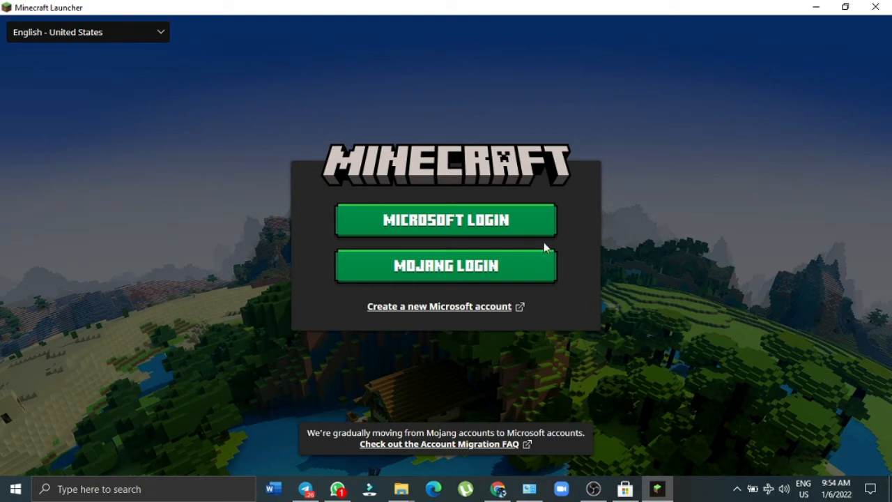
pyautogui.moveTo(456, 236)
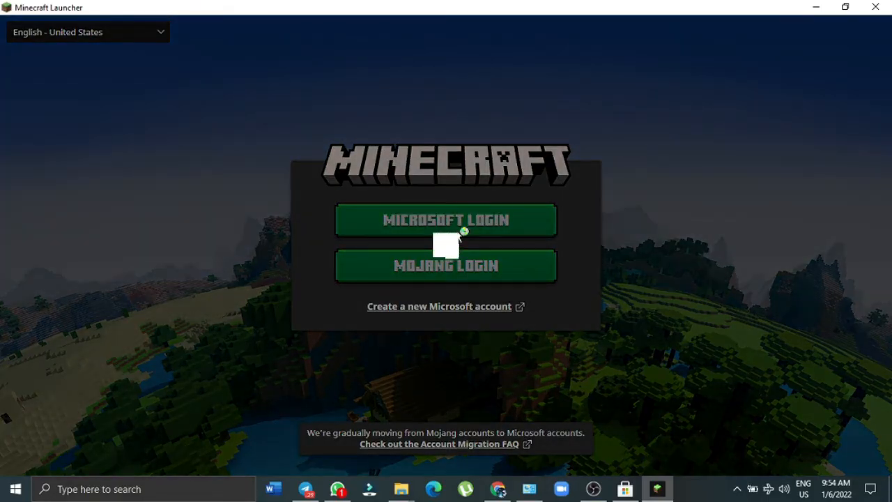
# Step: Choose Microsoft Login on the Minecraft Launcher login screen
pyautogui.click(445, 220)
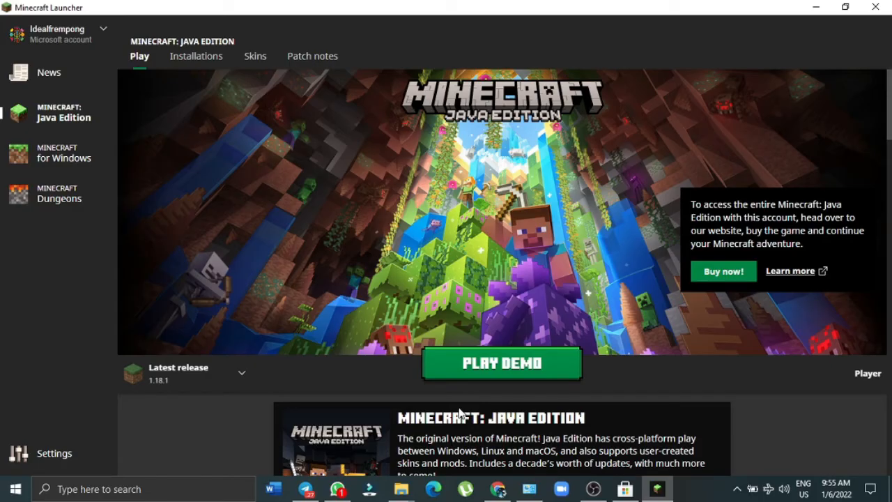
pyautogui.moveTo(197, 70)
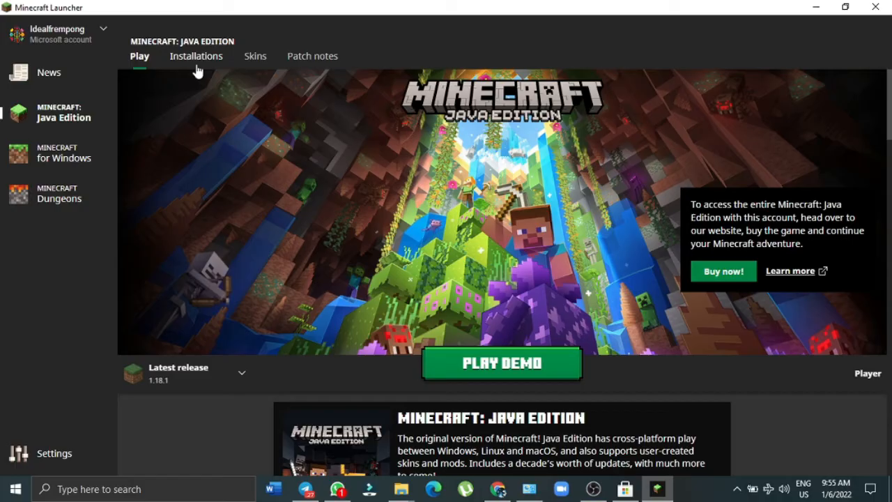
# Step: Check the Java Edition installations list (Latest release 1.18.1), then return to Play Demo
pyautogui.click(196, 56)
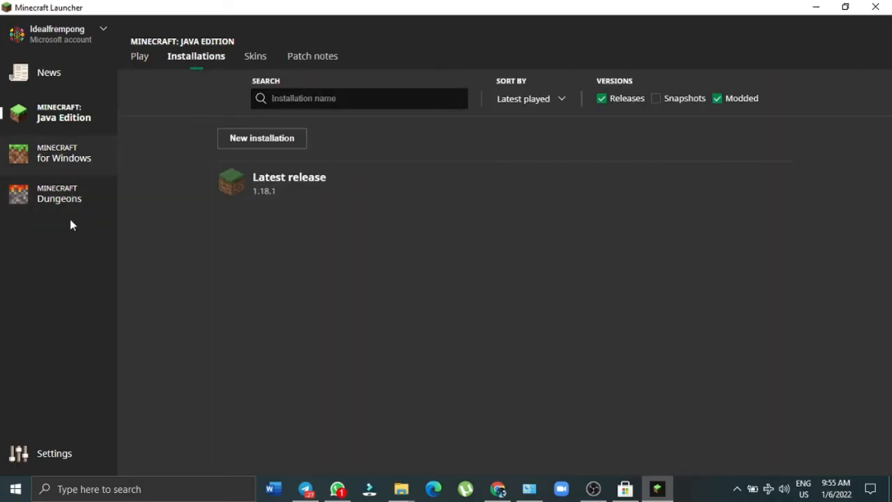
pyautogui.moveTo(66, 199)
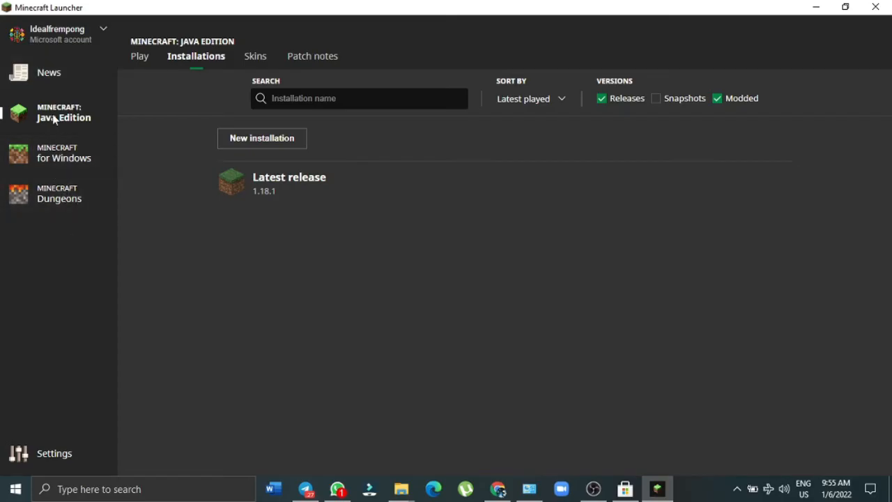
pyautogui.moveTo(165, 71)
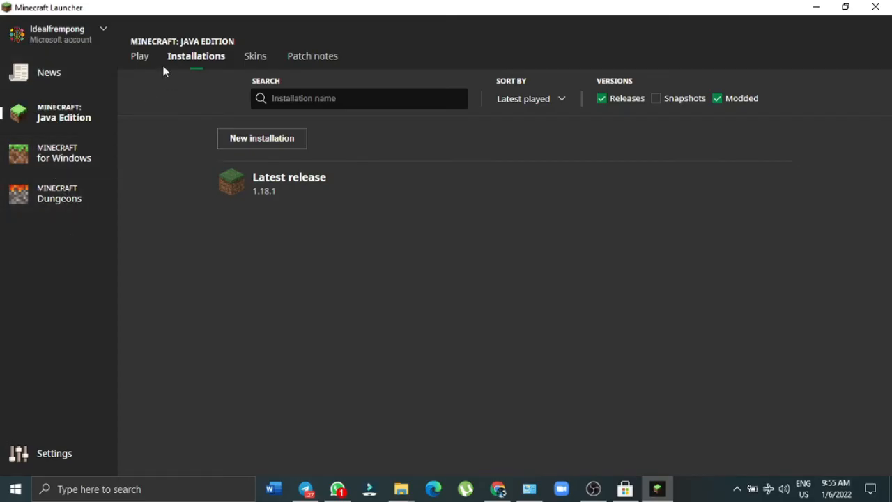
pyautogui.click(139, 55)
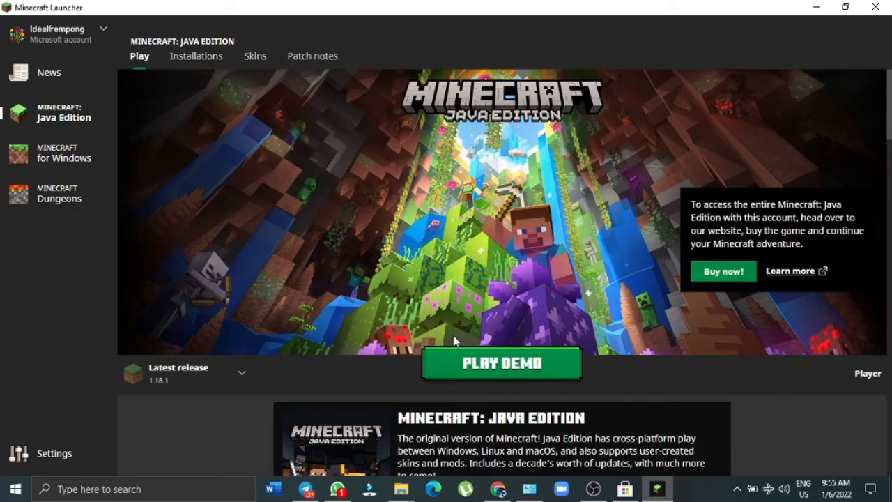
pyautogui.moveTo(397, 262)
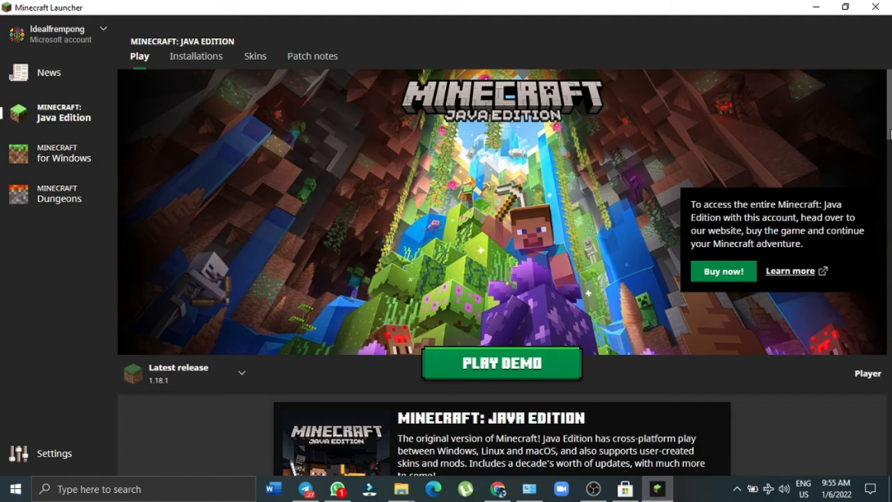
pyautogui.scroll(-3)
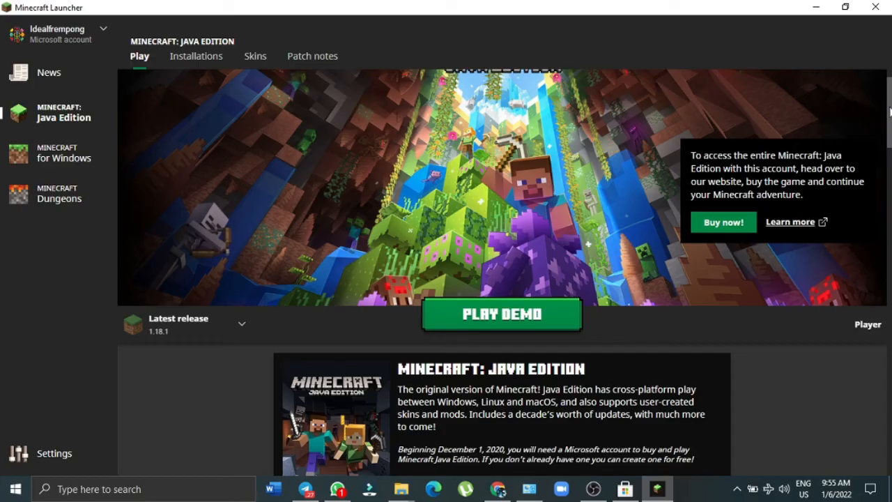
pyautogui.scroll(-3)
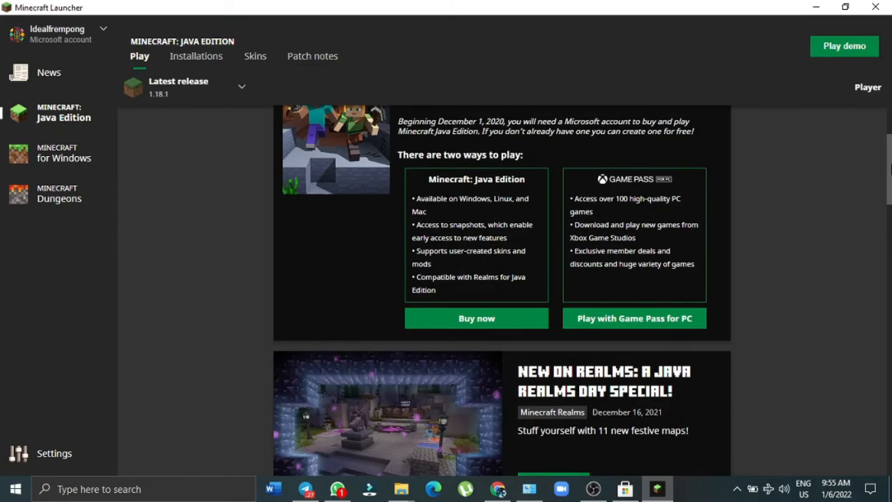
pyautogui.scroll(3)
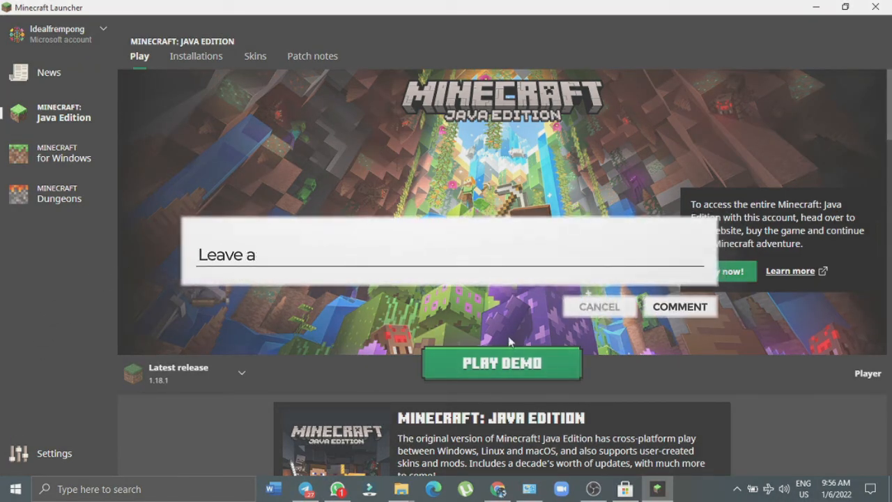
pyautogui.write('comment bellow !')
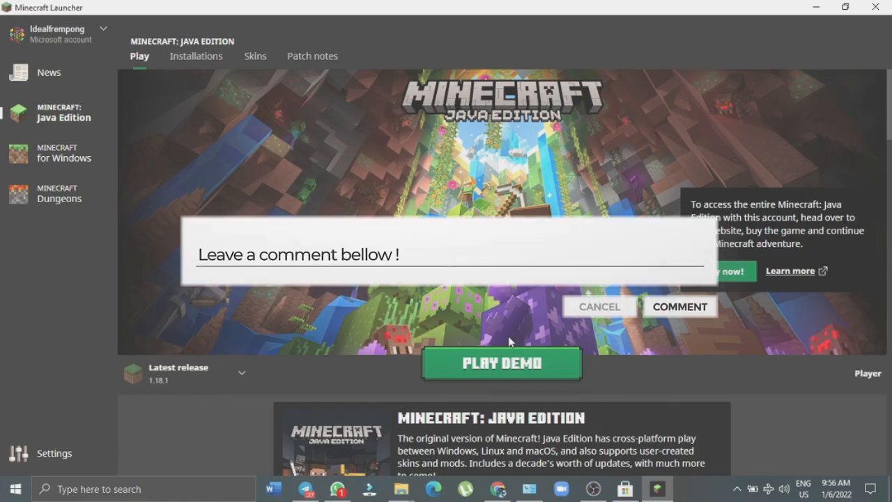
pyautogui.click(598, 307)
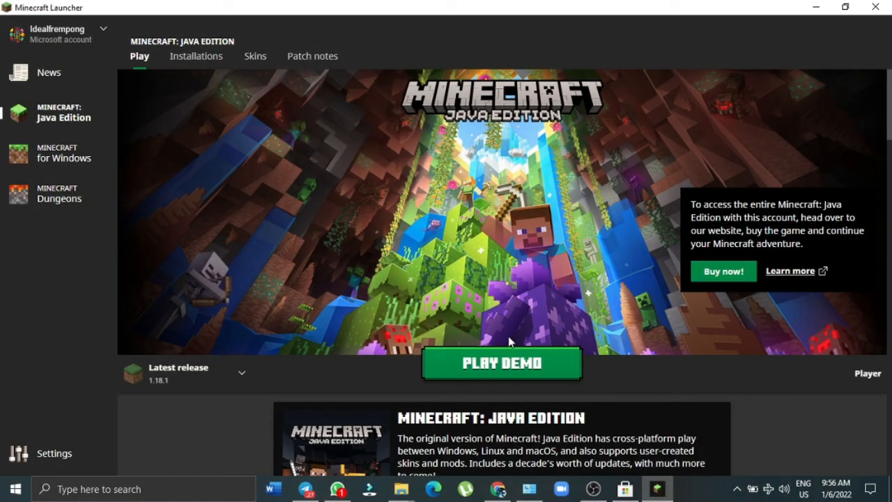